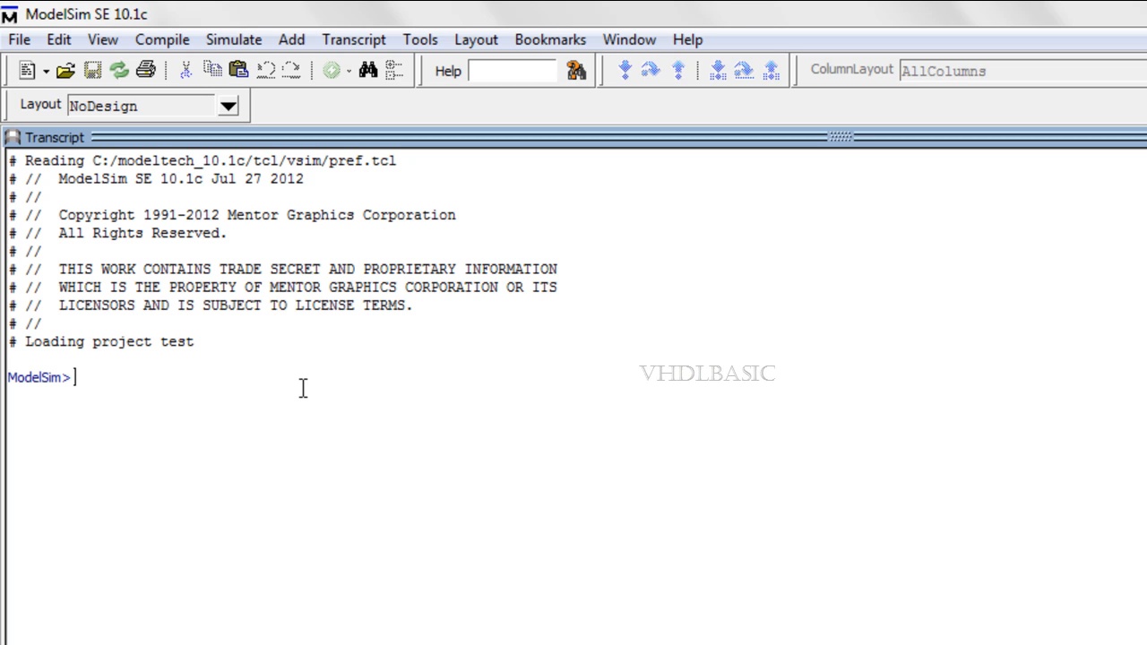
# Launch 'vsim -coverage -novopt ram_tb' to load the testbench with coverage on and optimisation off.
pyautogui.write('vsim -')
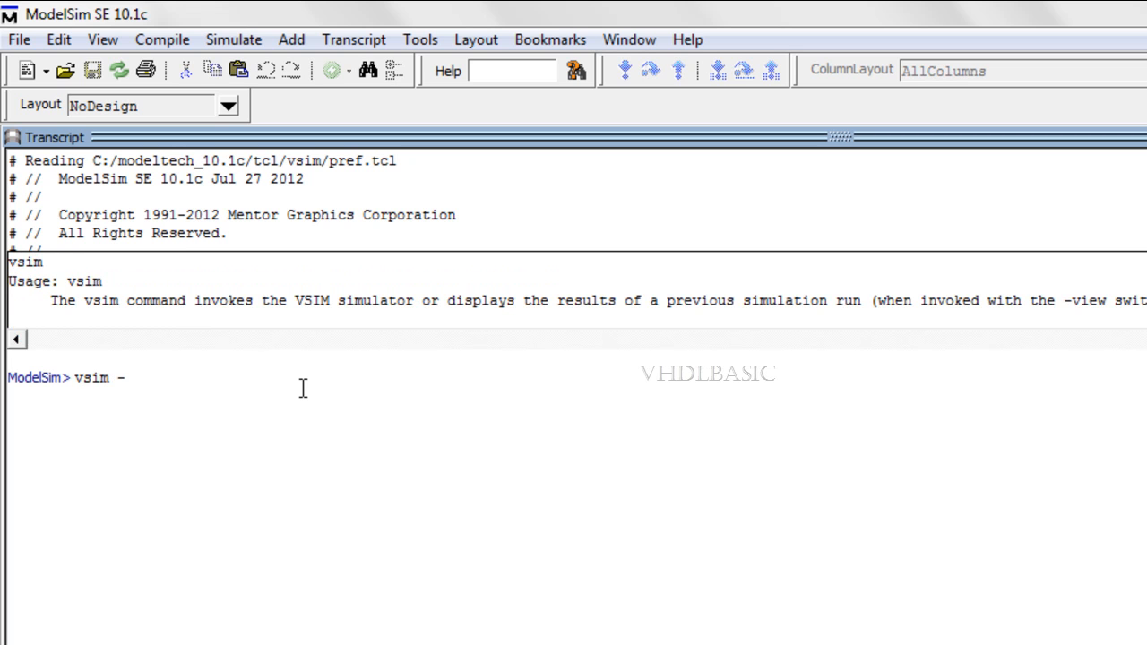
pyautogui.write('cov')
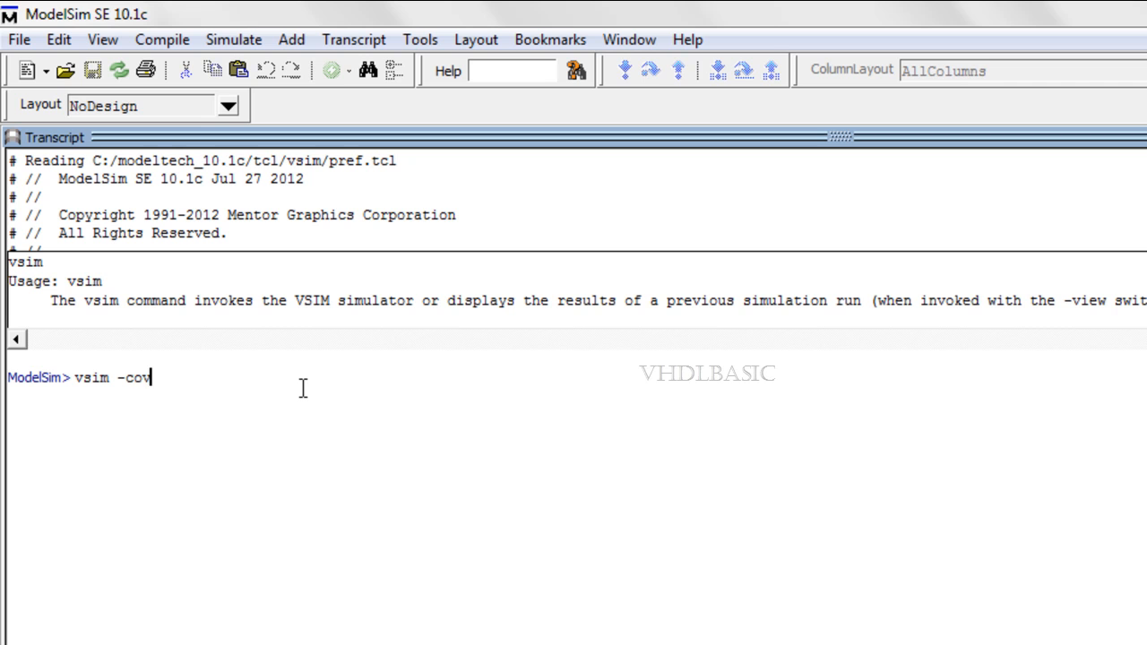
pyautogui.write('erage')
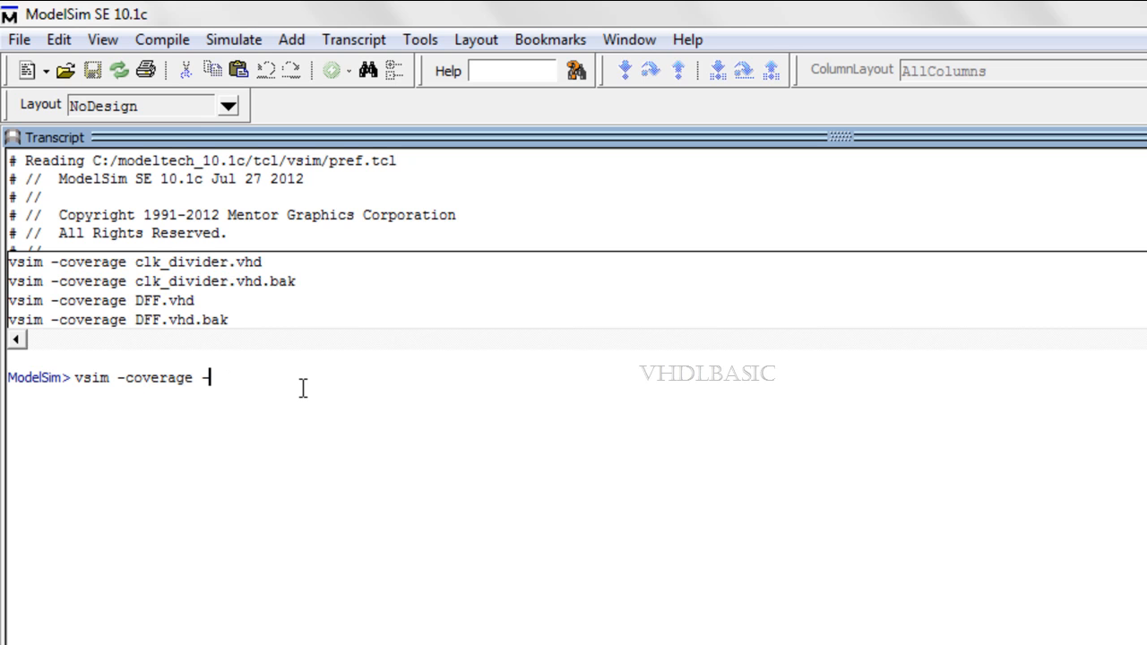
pyautogui.write('-novopt')
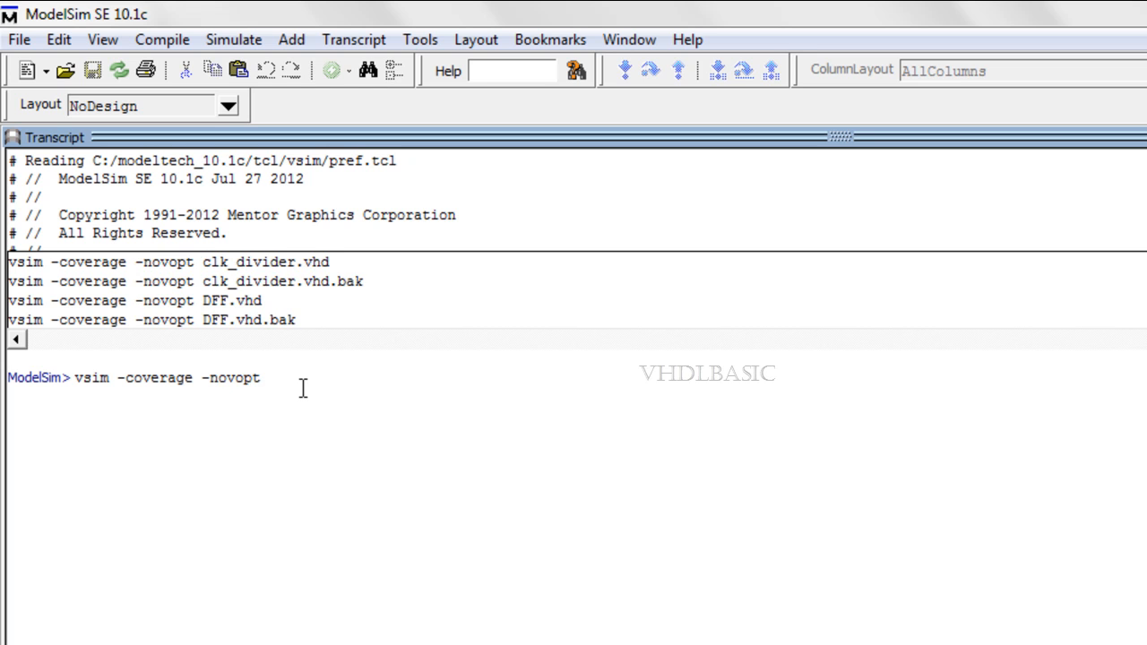
pyautogui.write('ram_tb')
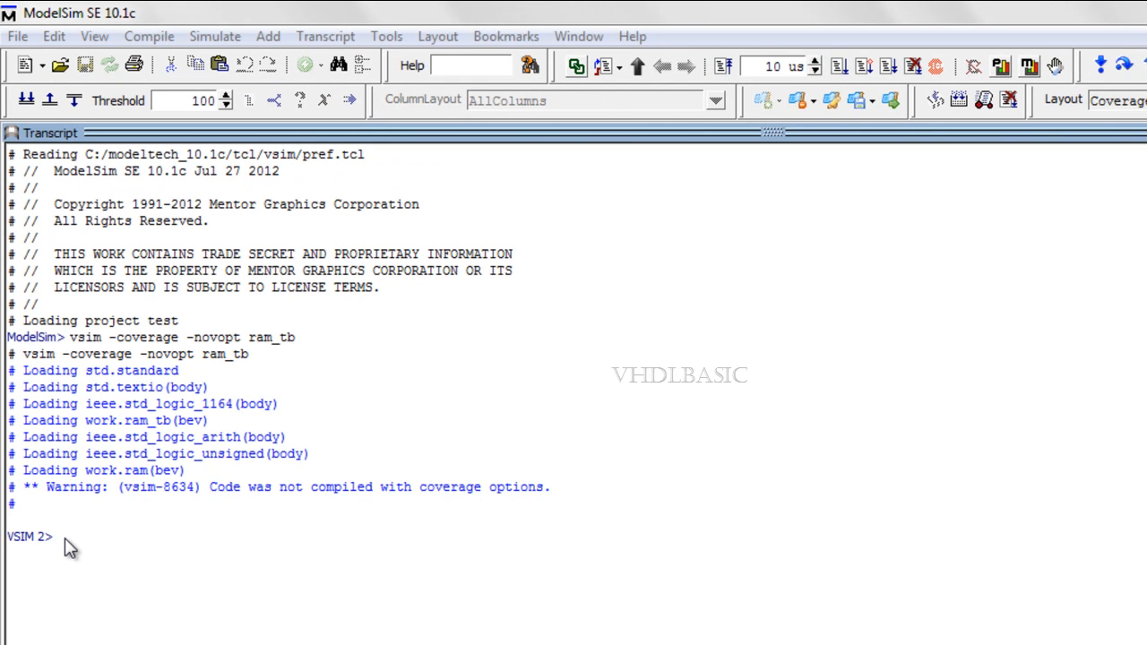
# Enter 'toggle add sim:/uut/*' so all 26 uut signals are tracked for toggle coverage.
pyautogui.write('t')
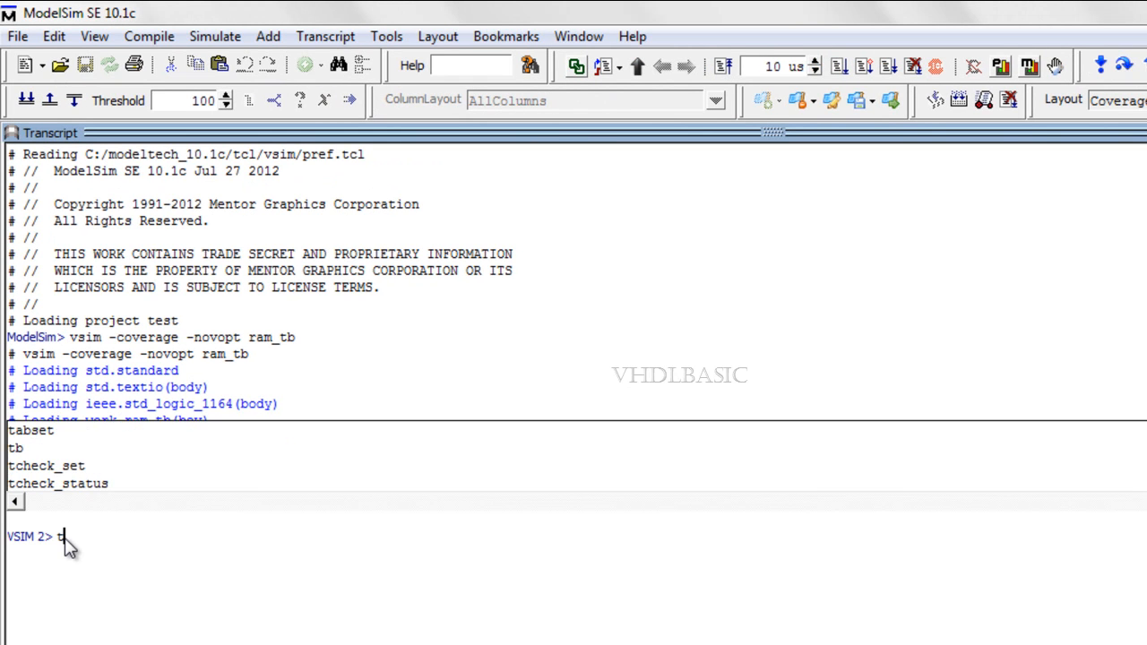
pyautogui.write('toggle add sim:')
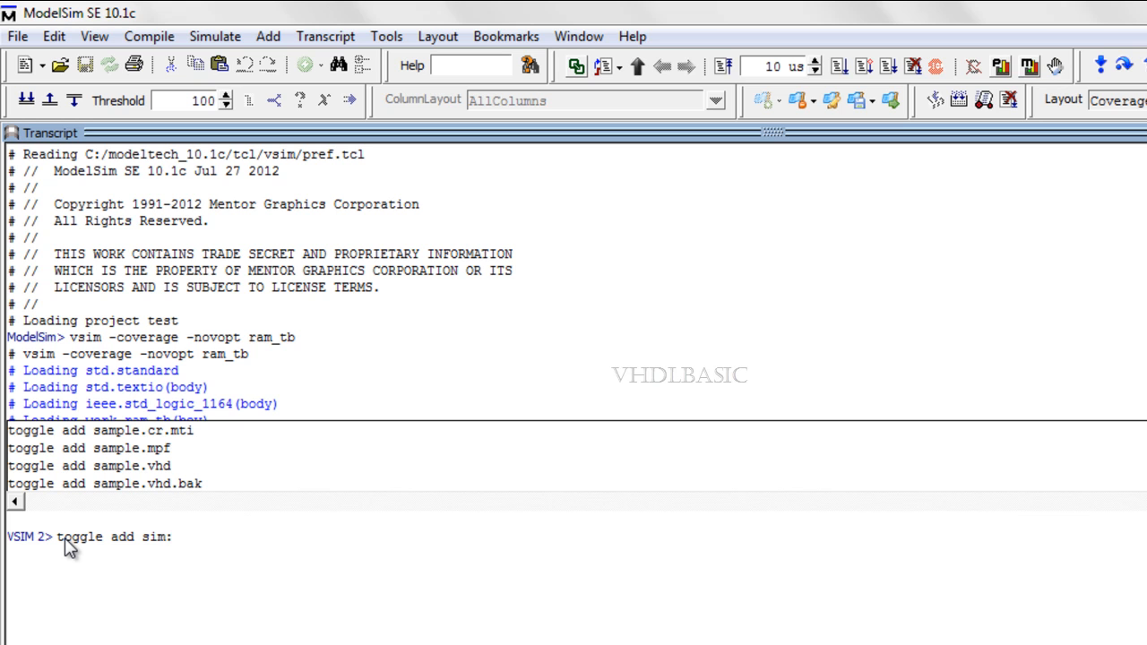
pyautogui.write('/uut')
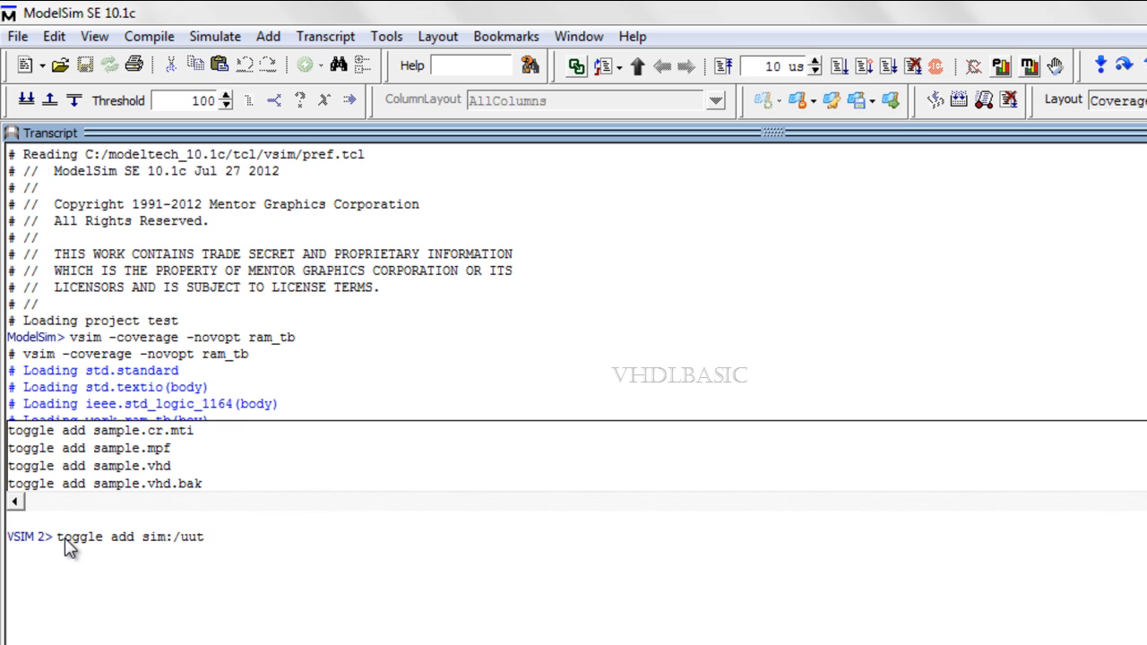
pyautogui.write('/')
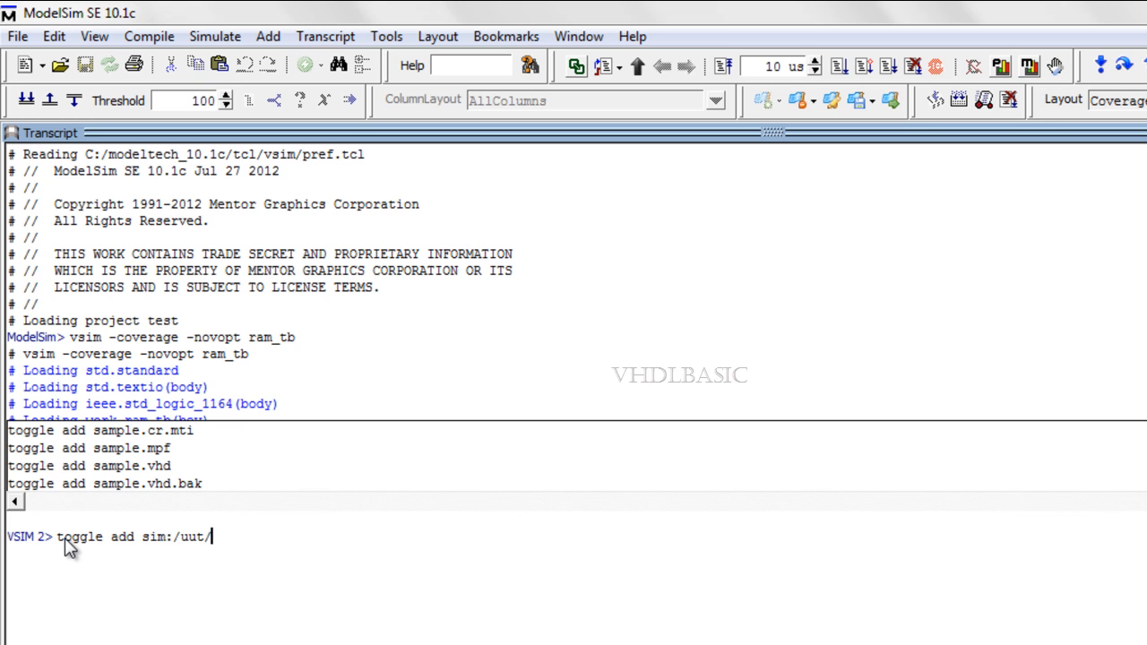
pyautogui.write('*')
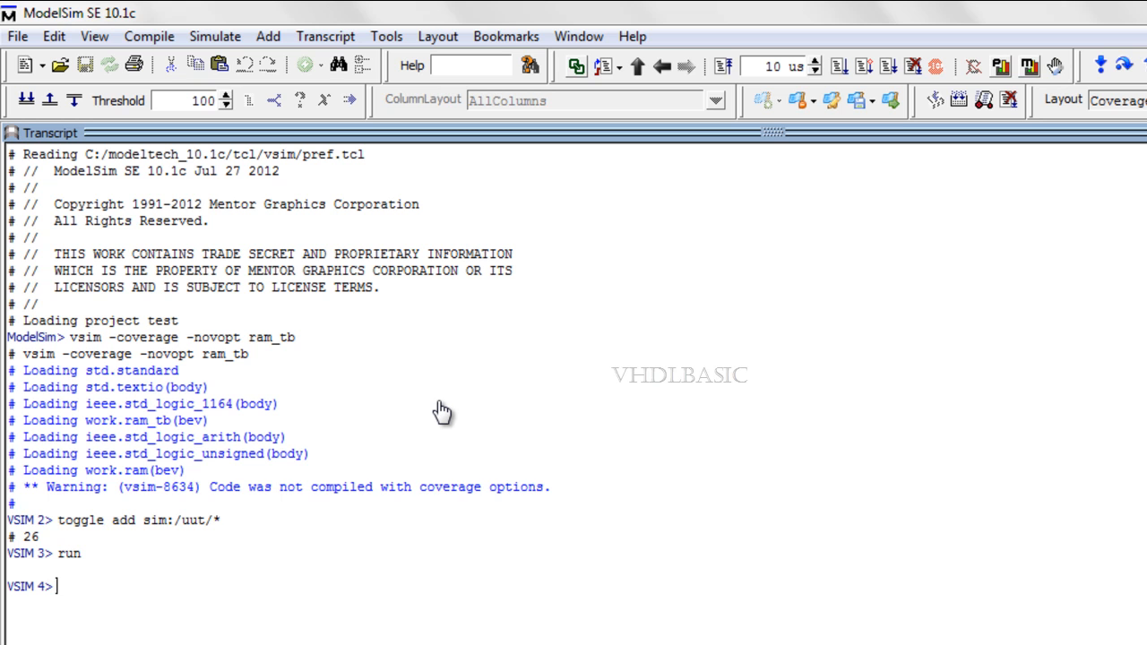
# Run the simulation so toggle activity is recorded for the report.
pyautogui.write('toggle report -all')
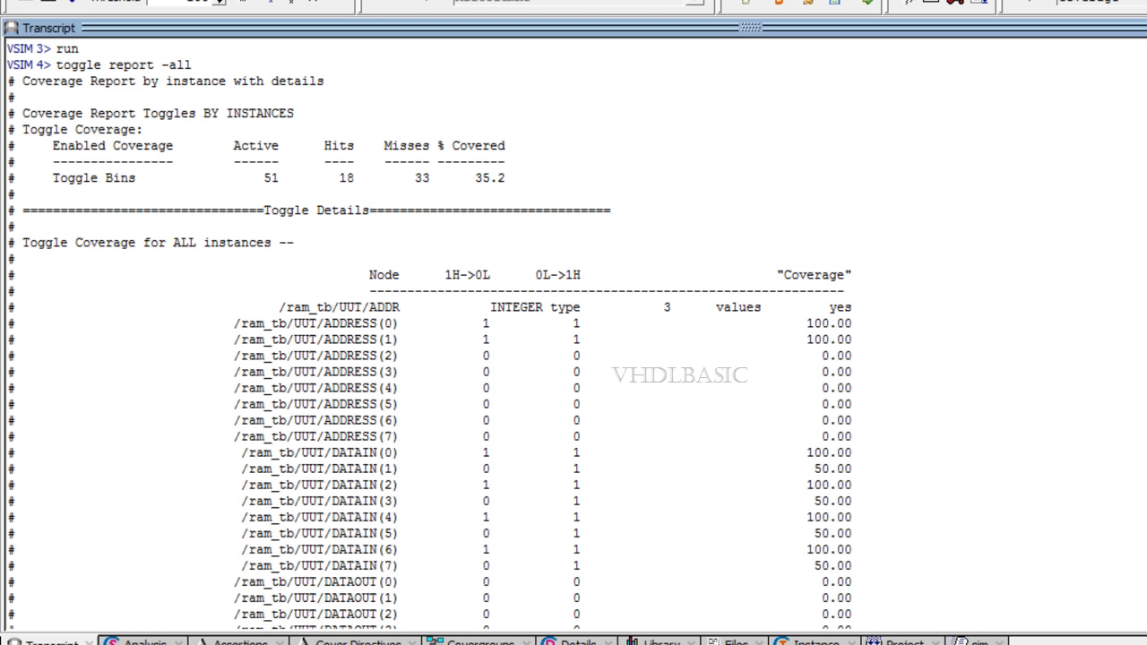
# Show 'toggle report -all' and select the overall 35.2% covered figure.
pyautogui.doubleClick(480, 177)
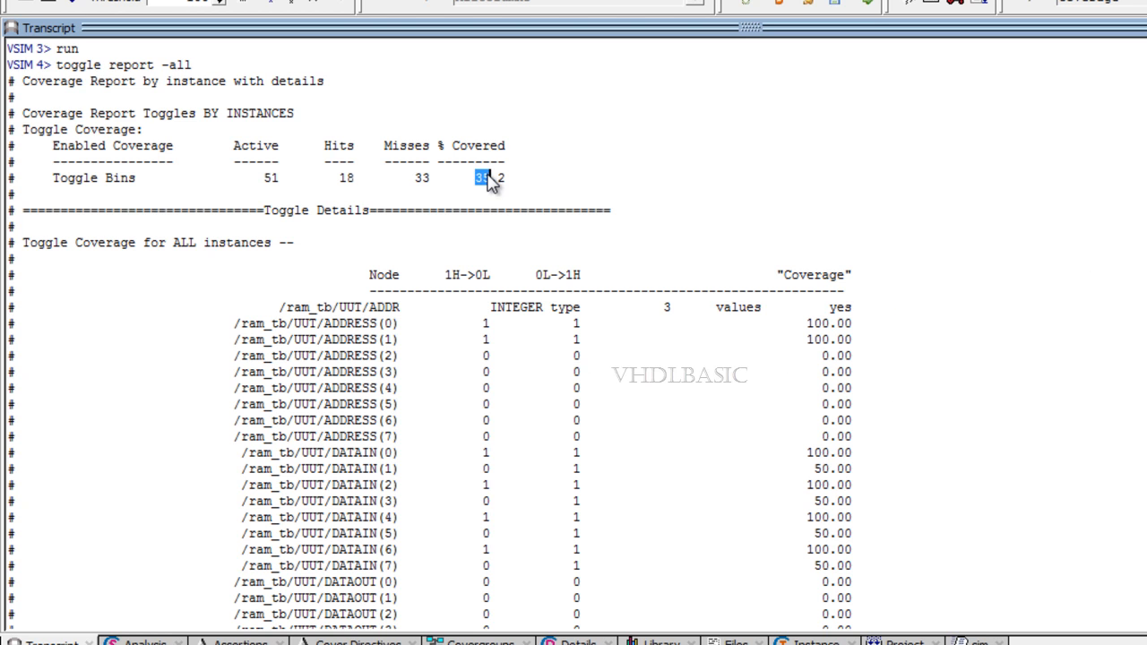